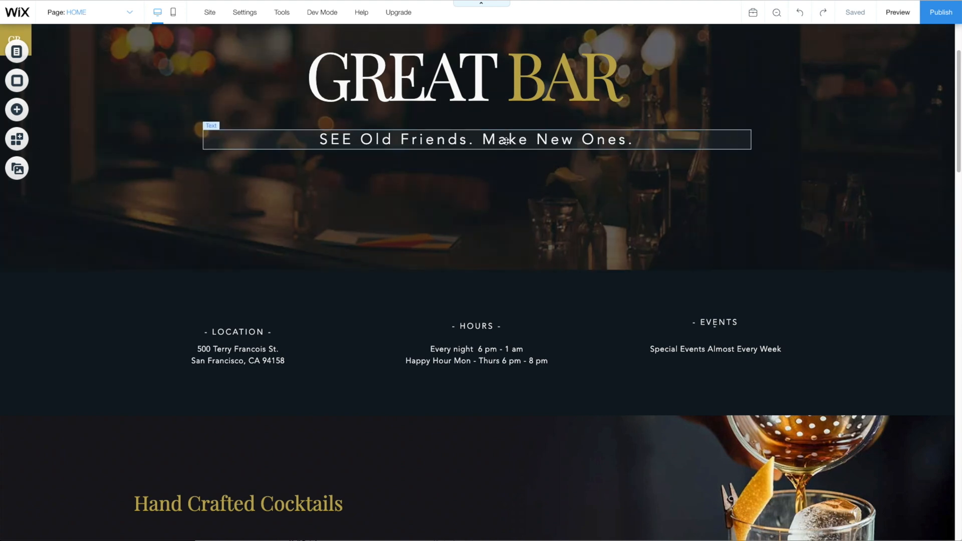
# - Open Text Settings for the tagline 'SEE Old Friends. Make New Ones.' (Avenir Light, 30 px)
pyautogui.click(477, 138)
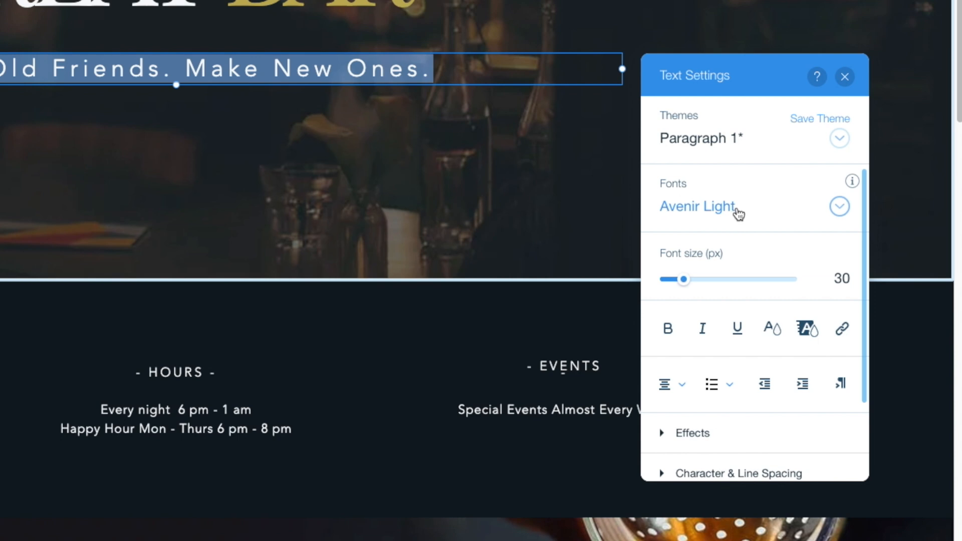
pyautogui.moveTo(738, 215)
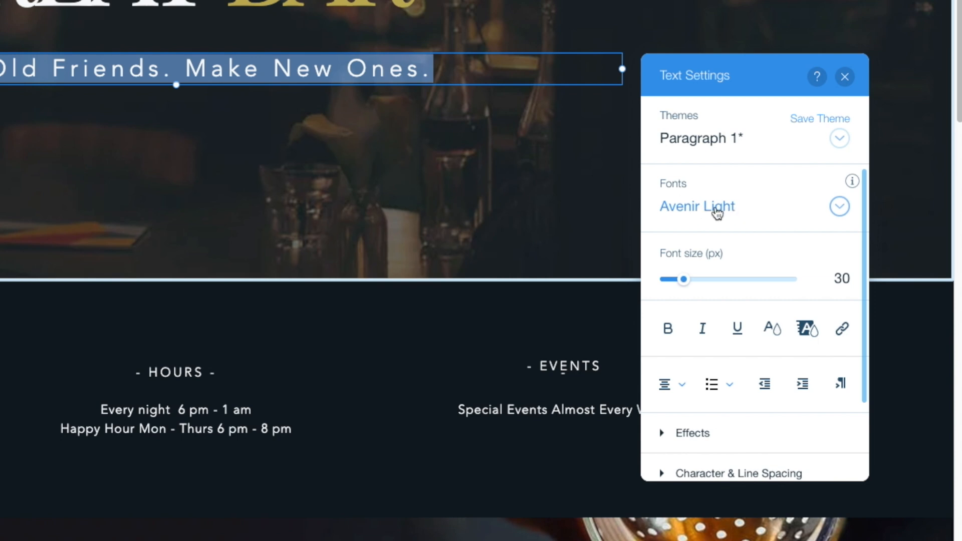